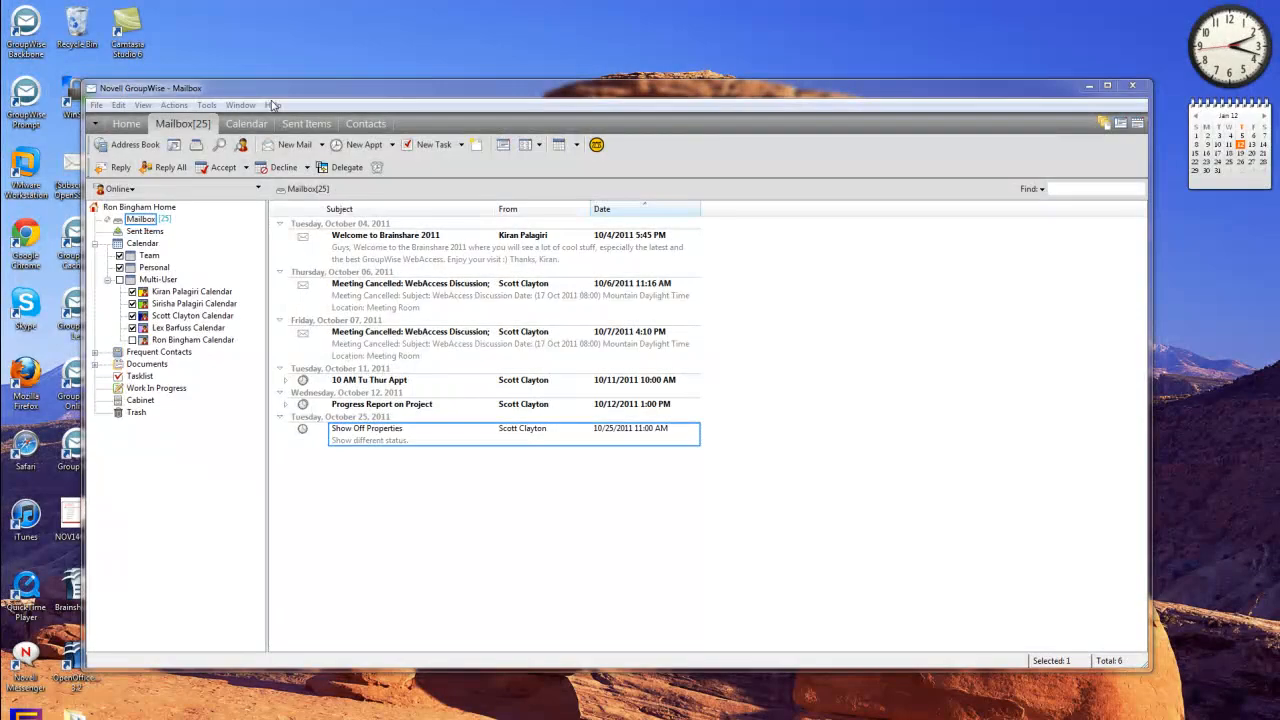
mouse_move(258, 106)
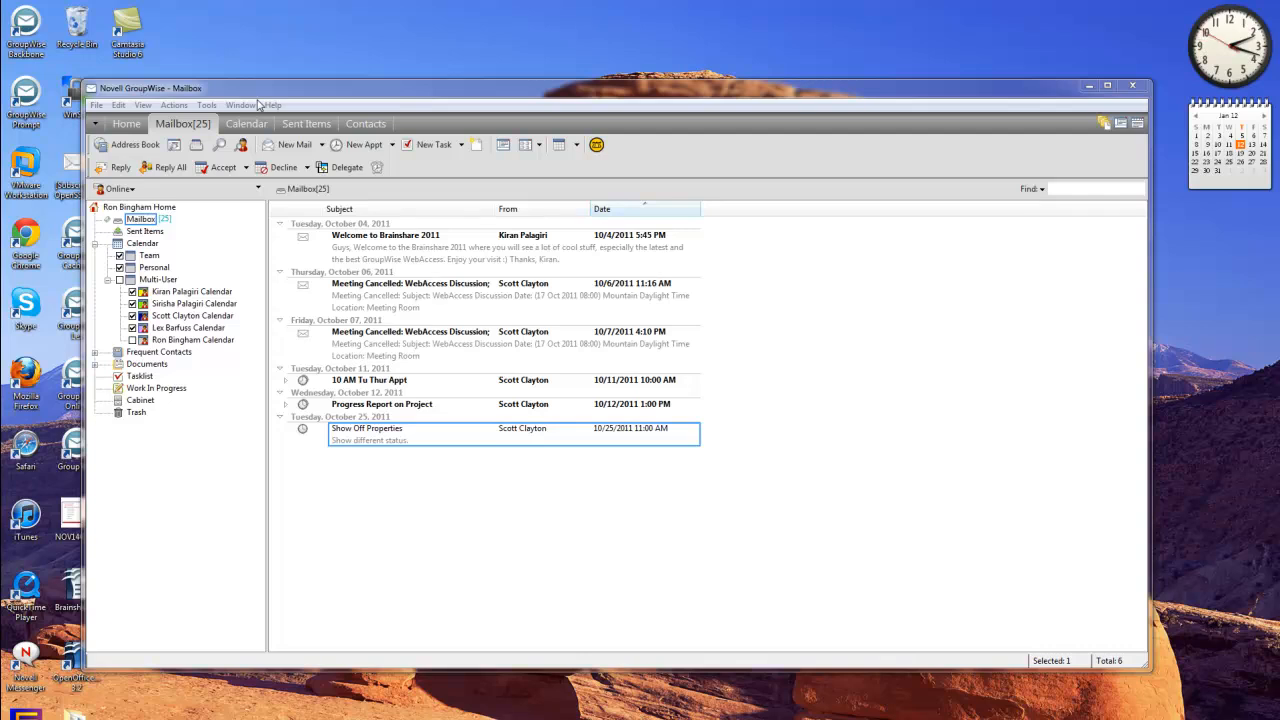
mouse_move(360, 92)
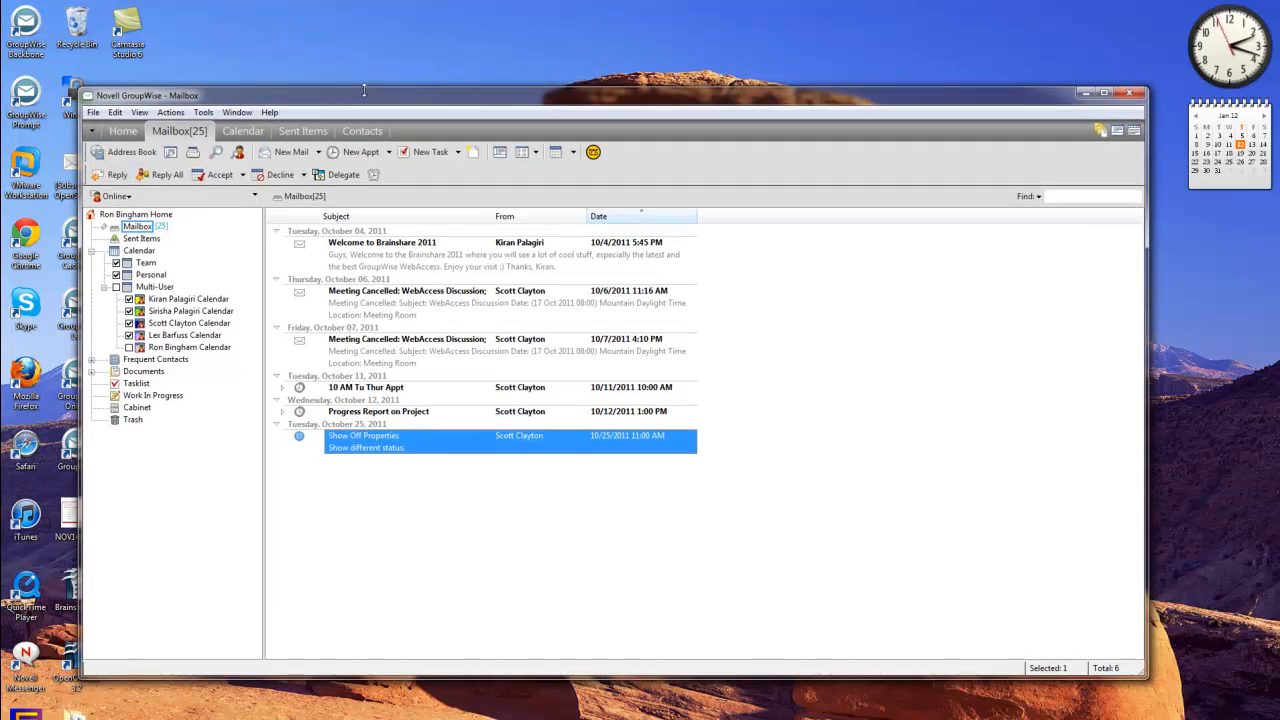
Open the Multi-User calendar showing proxied users' appointments for the week of October 24, 2011.
left_click(1104, 94)
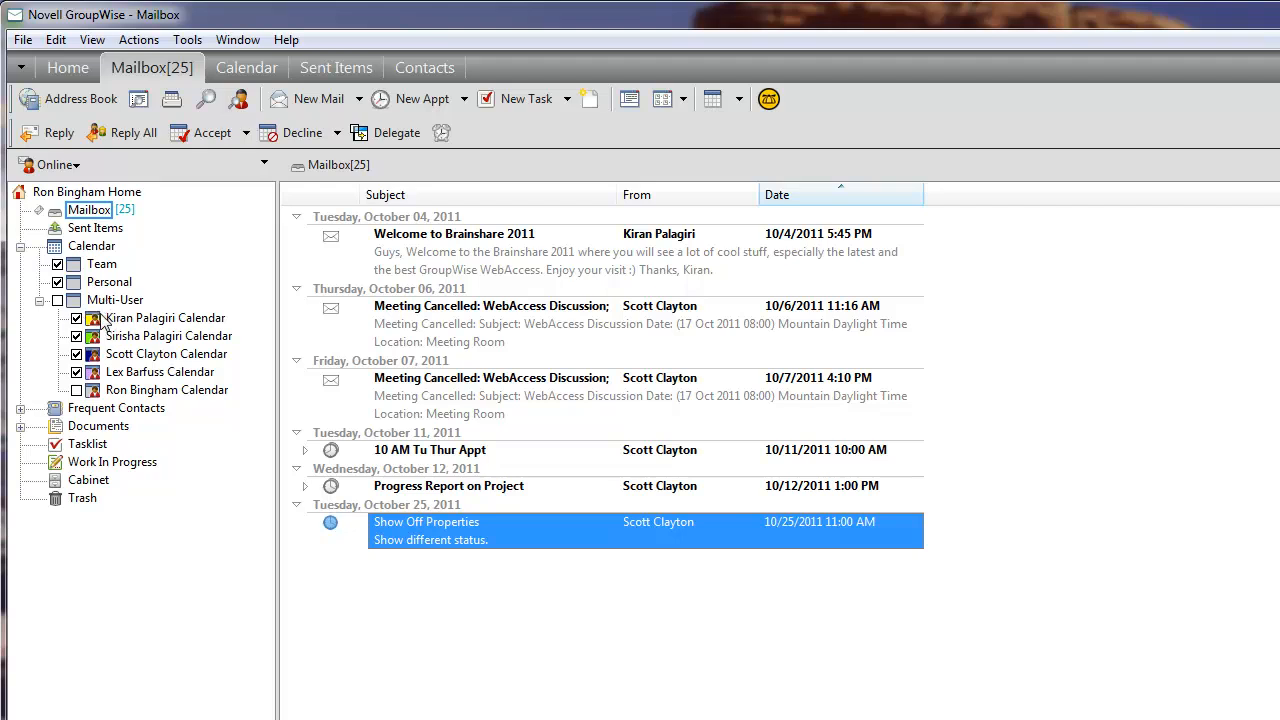
mouse_move(128, 348)
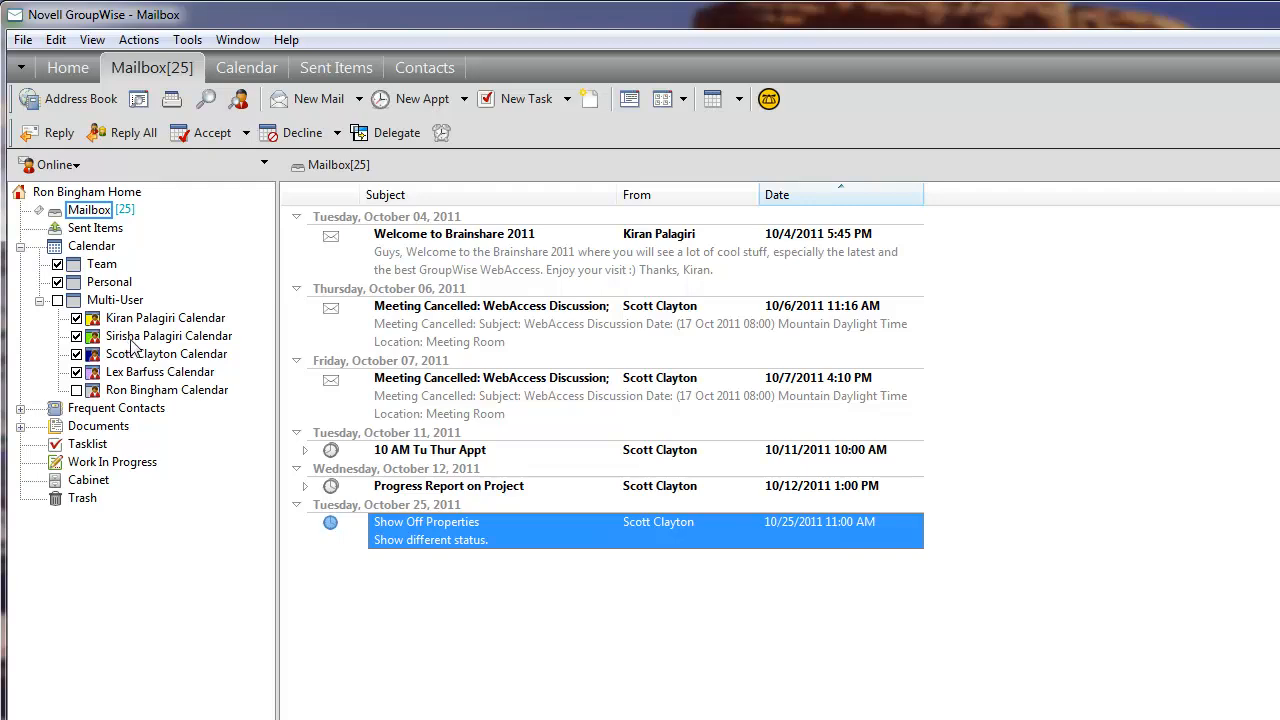
mouse_move(104, 304)
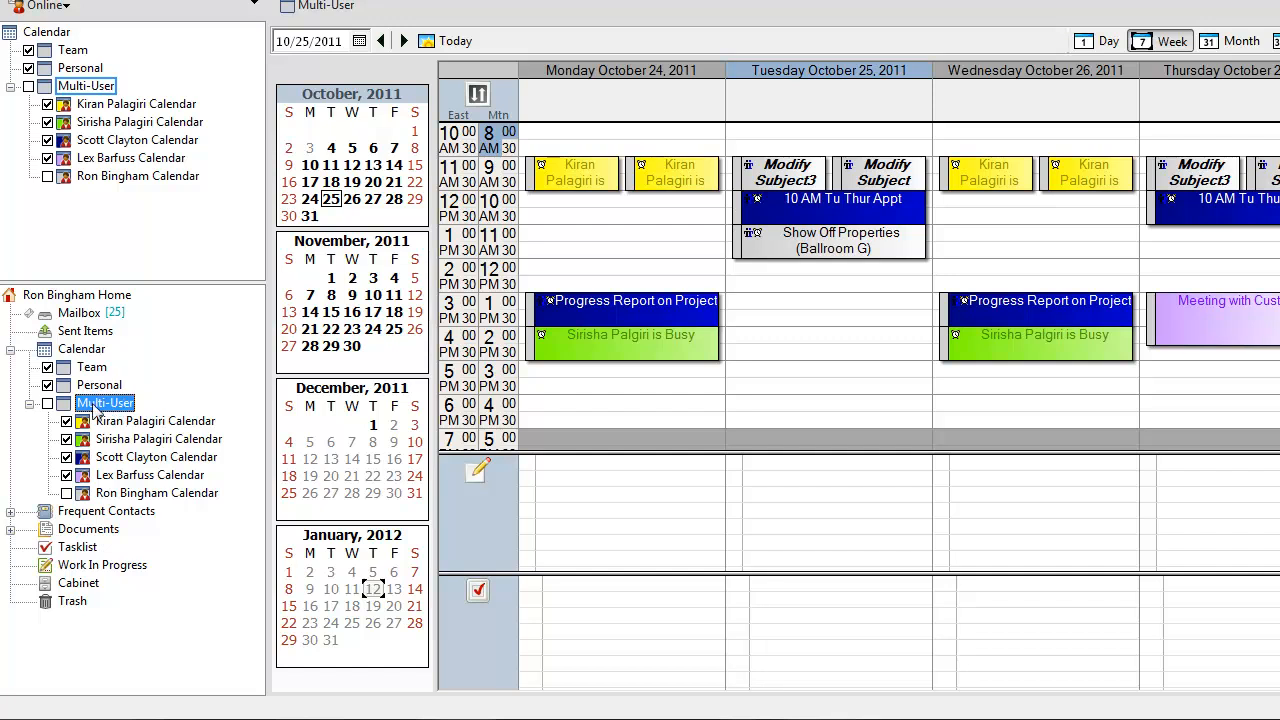
left_click(156, 420)
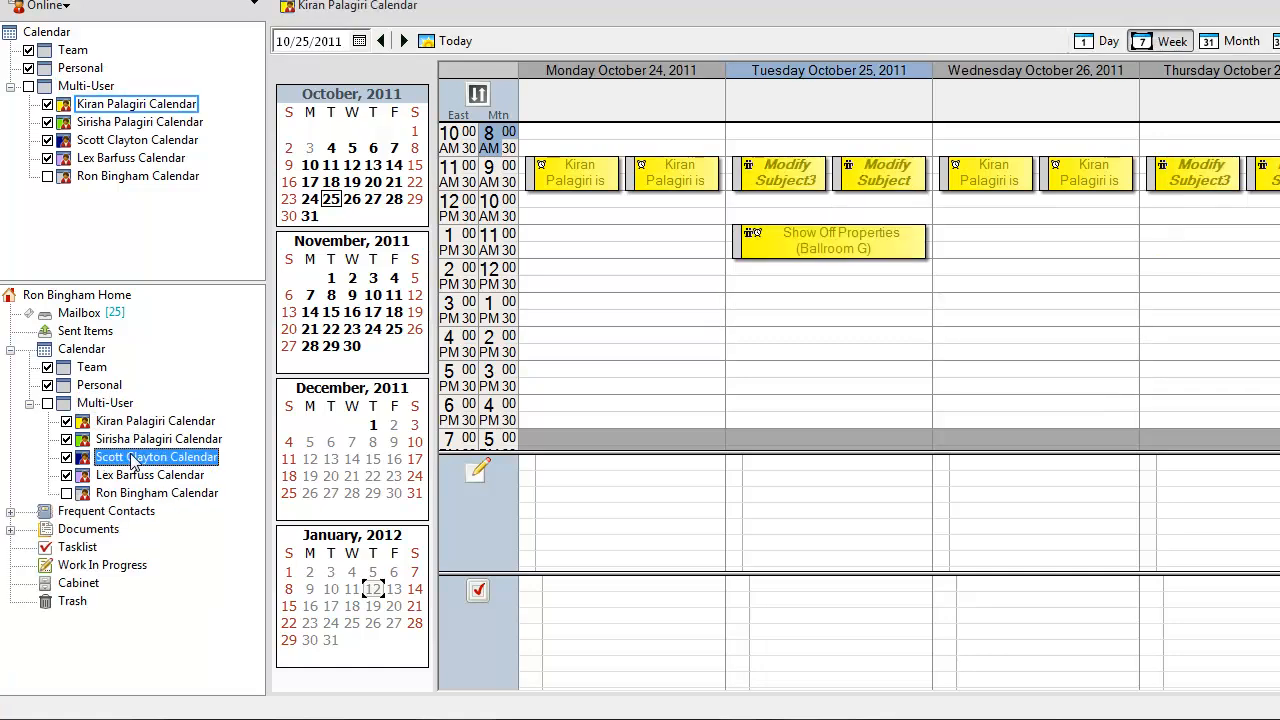
left_click(150, 476)
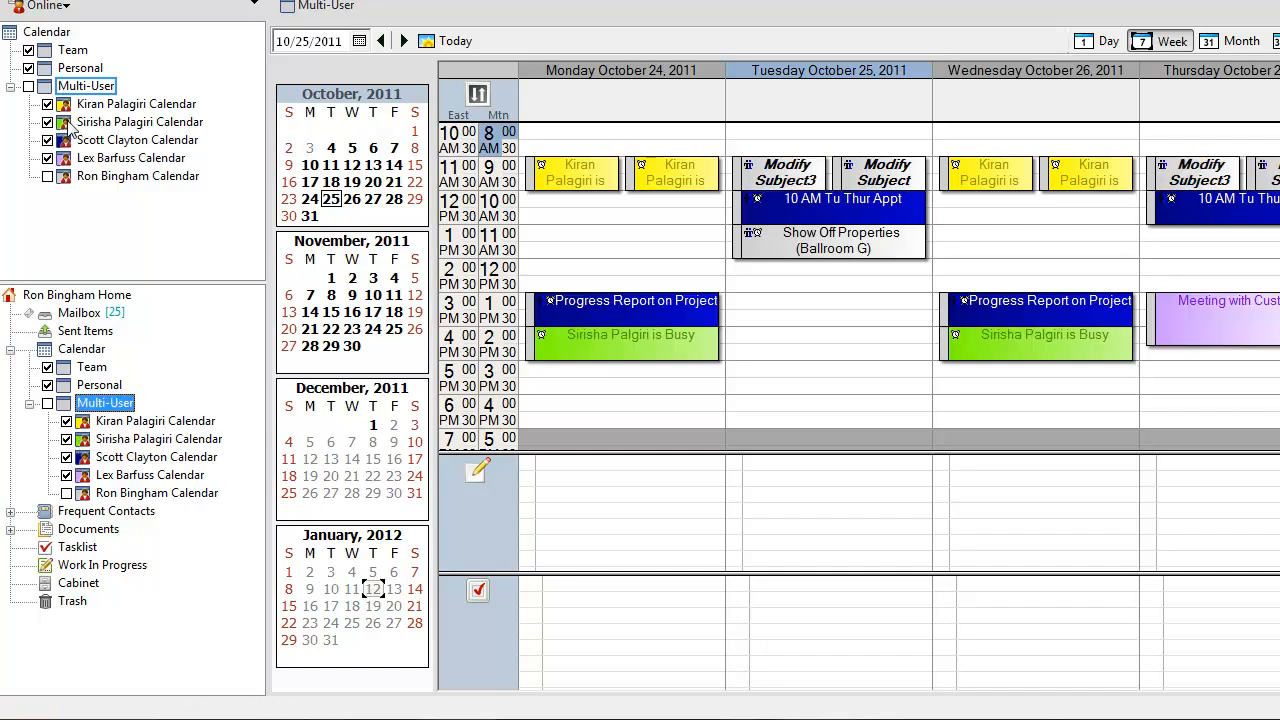
right_click(86, 86)
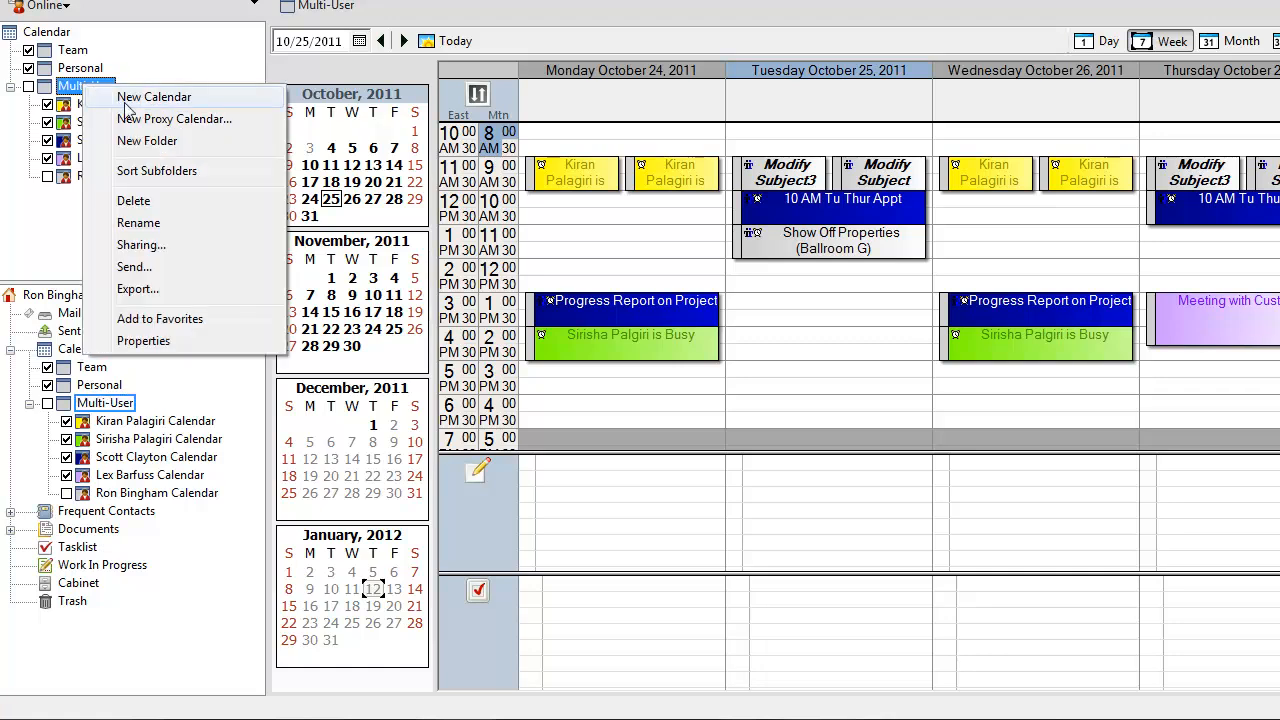
left_click(174, 120)
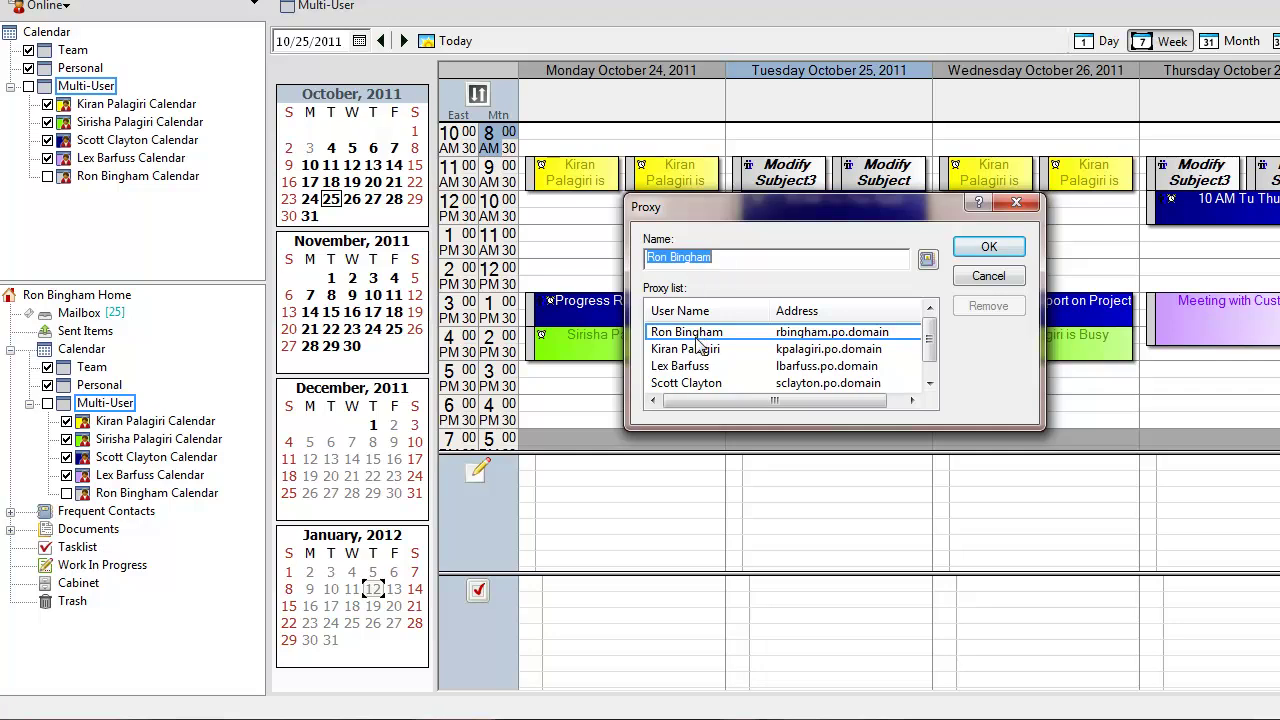
left_click(680, 364)
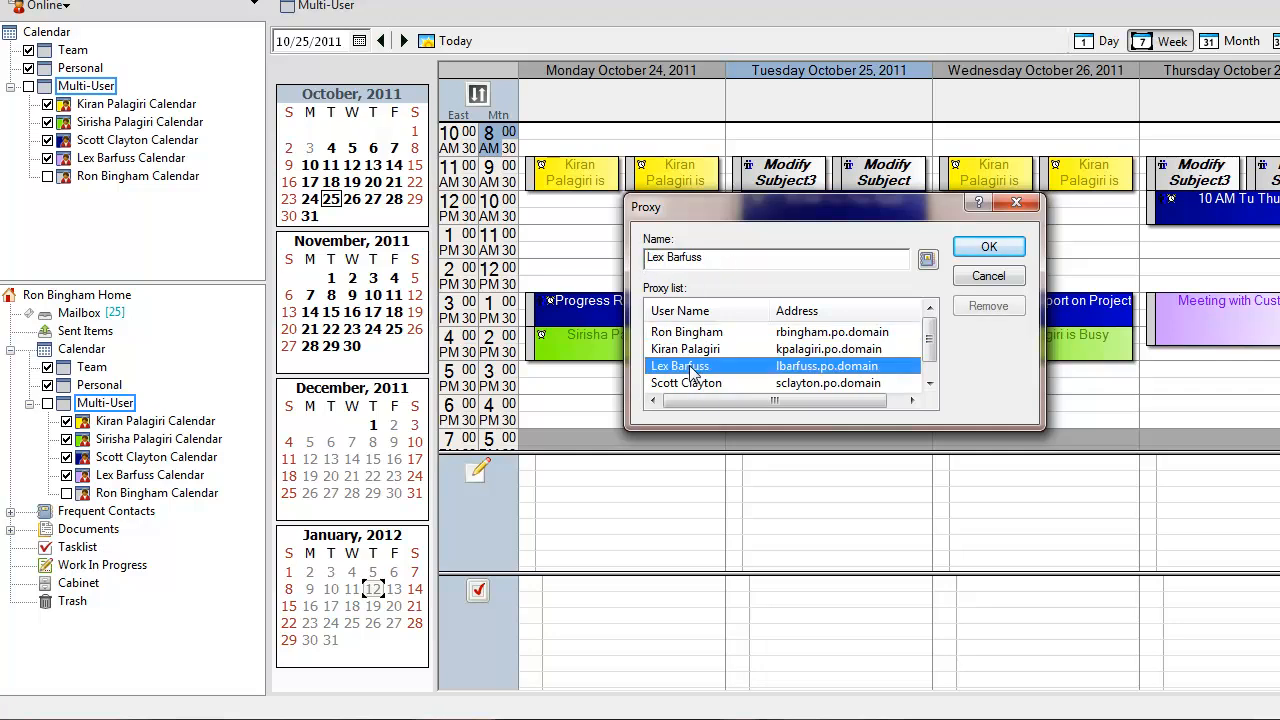
left_click(988, 246)
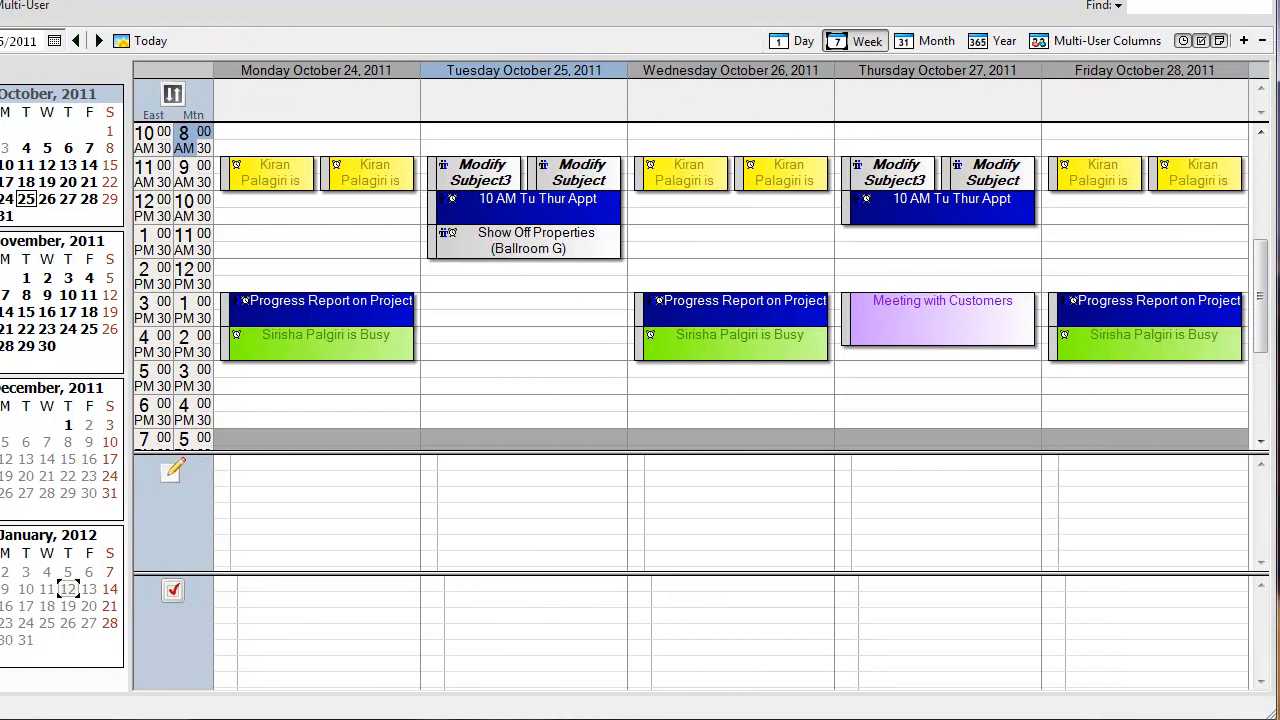
Cycle Day, Week and Month views on October 26, then show Multi-User Columns for Kiran, Sirisha, Scott and Lex.
left_click(804, 40)
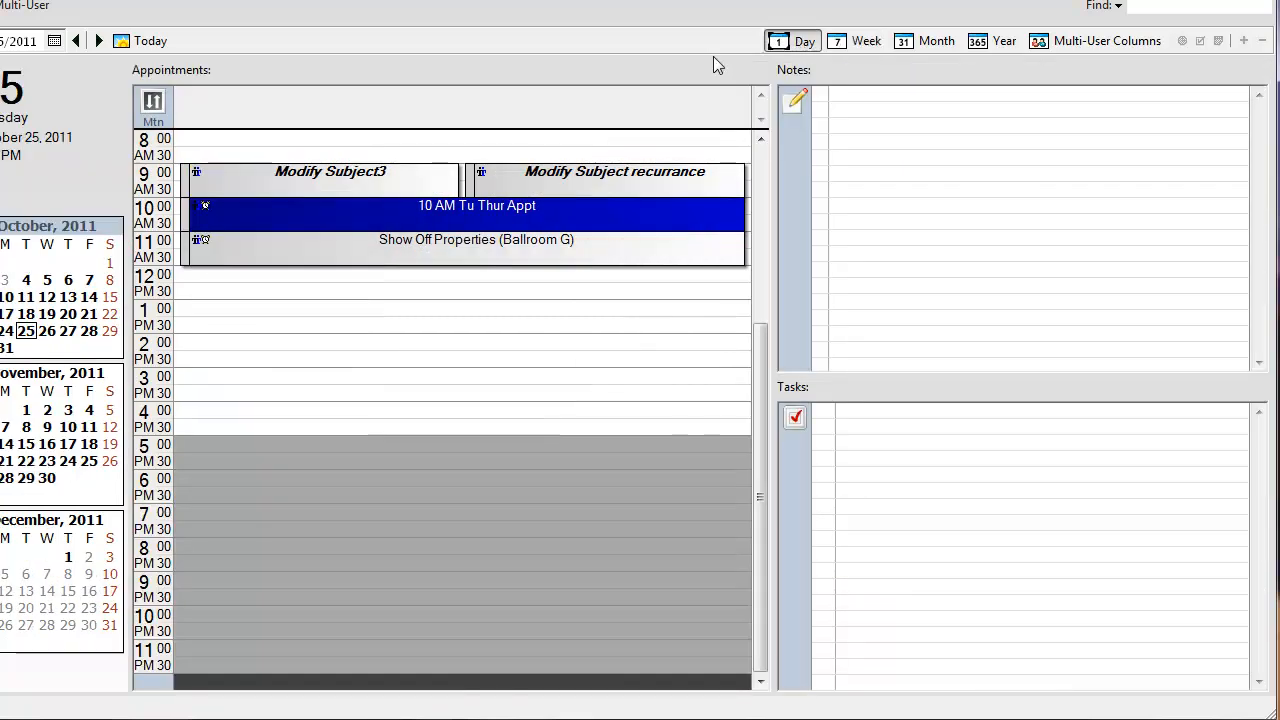
left_click(98, 40)
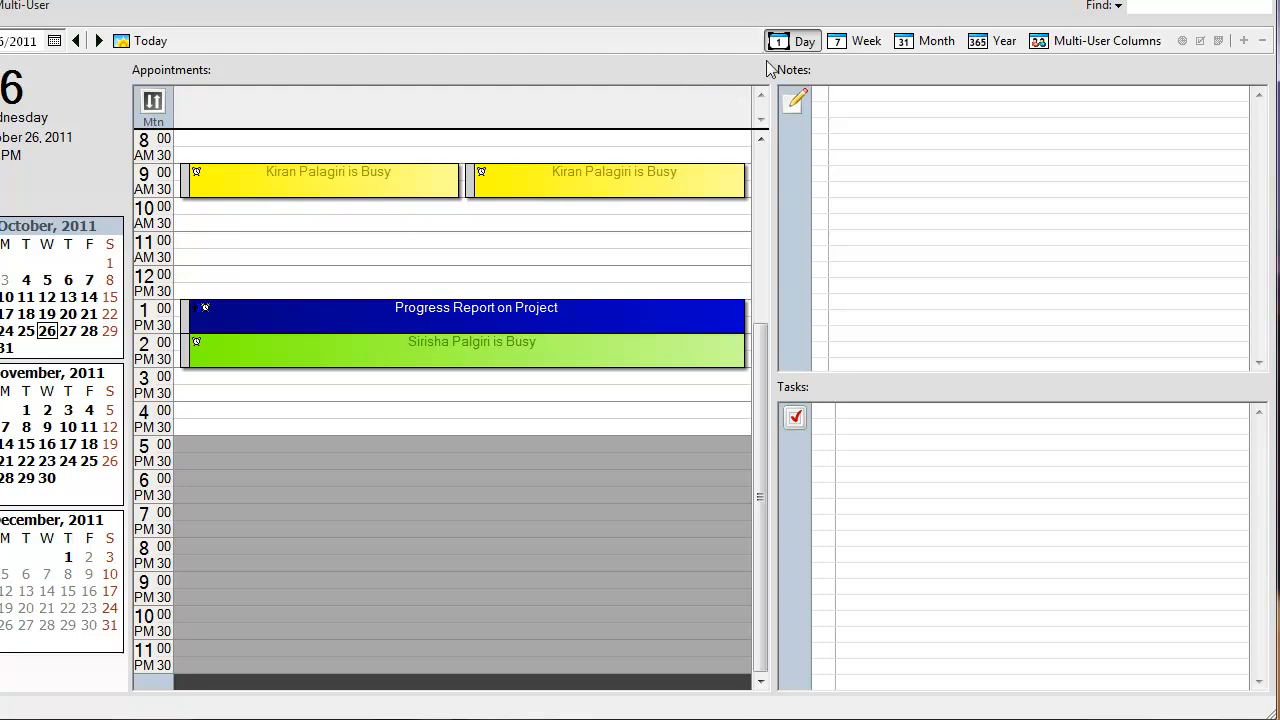
left_click(866, 40)
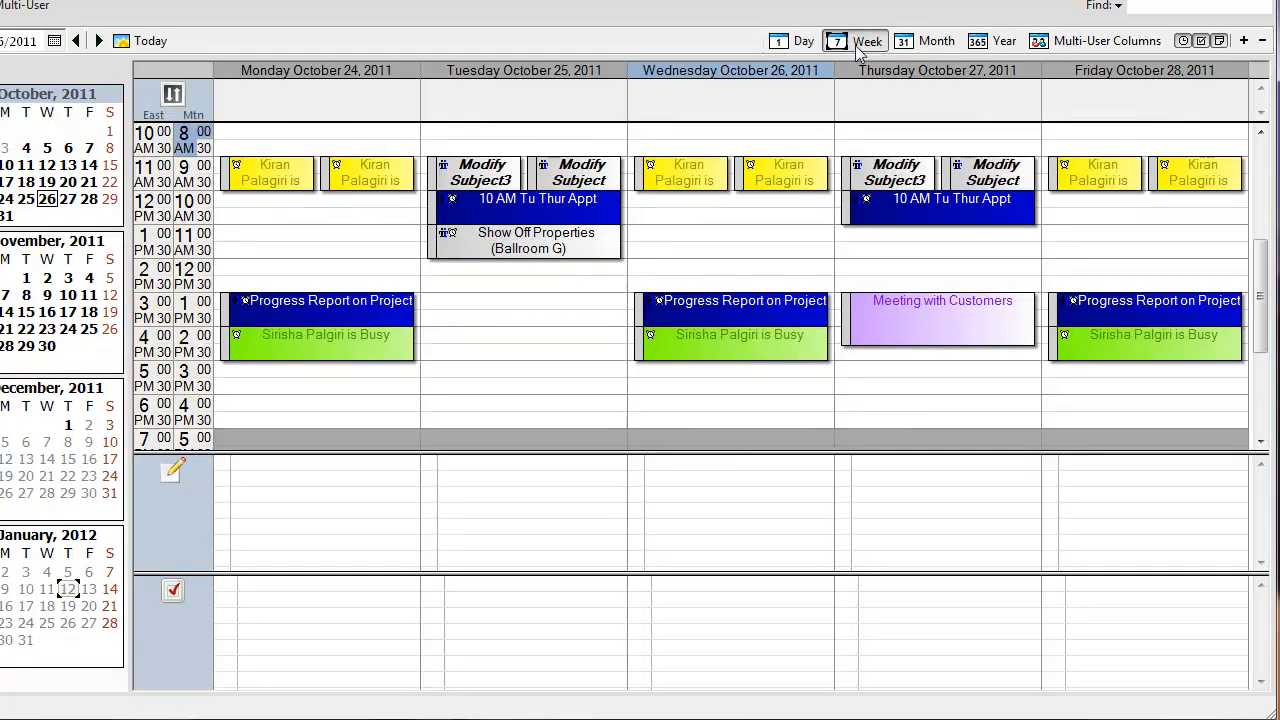
left_click(934, 40)
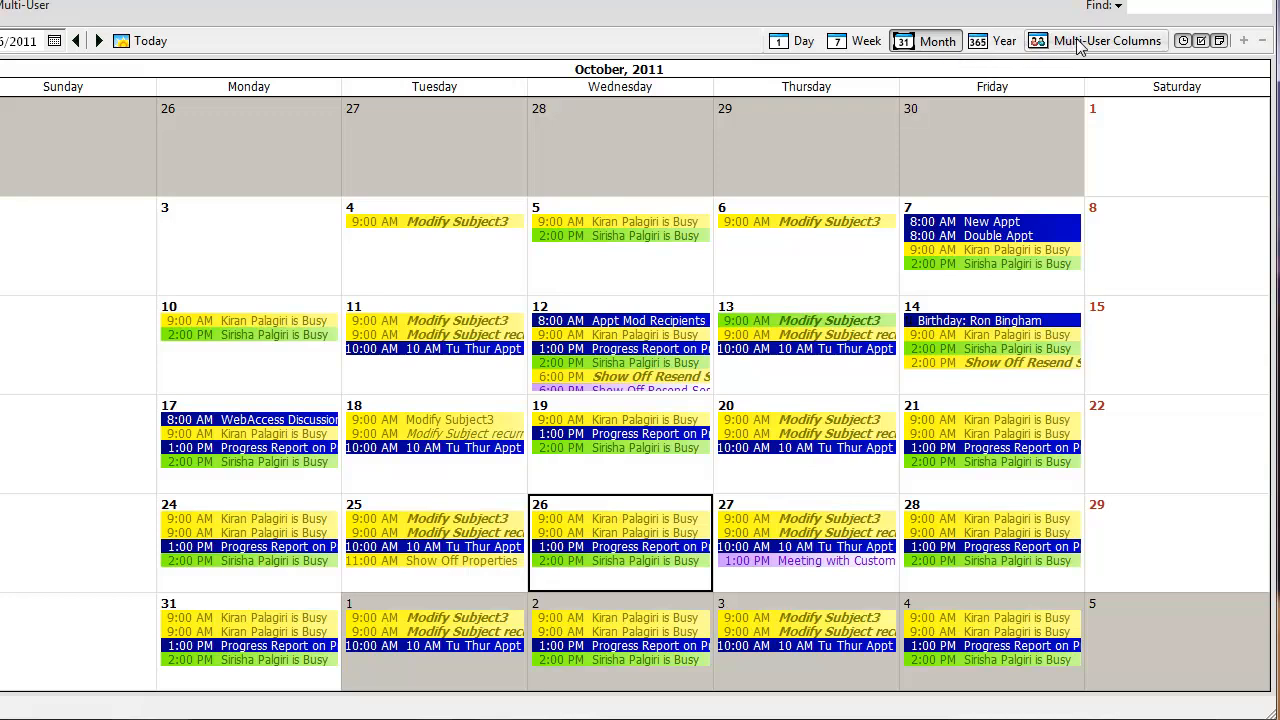
left_click(1094, 40)
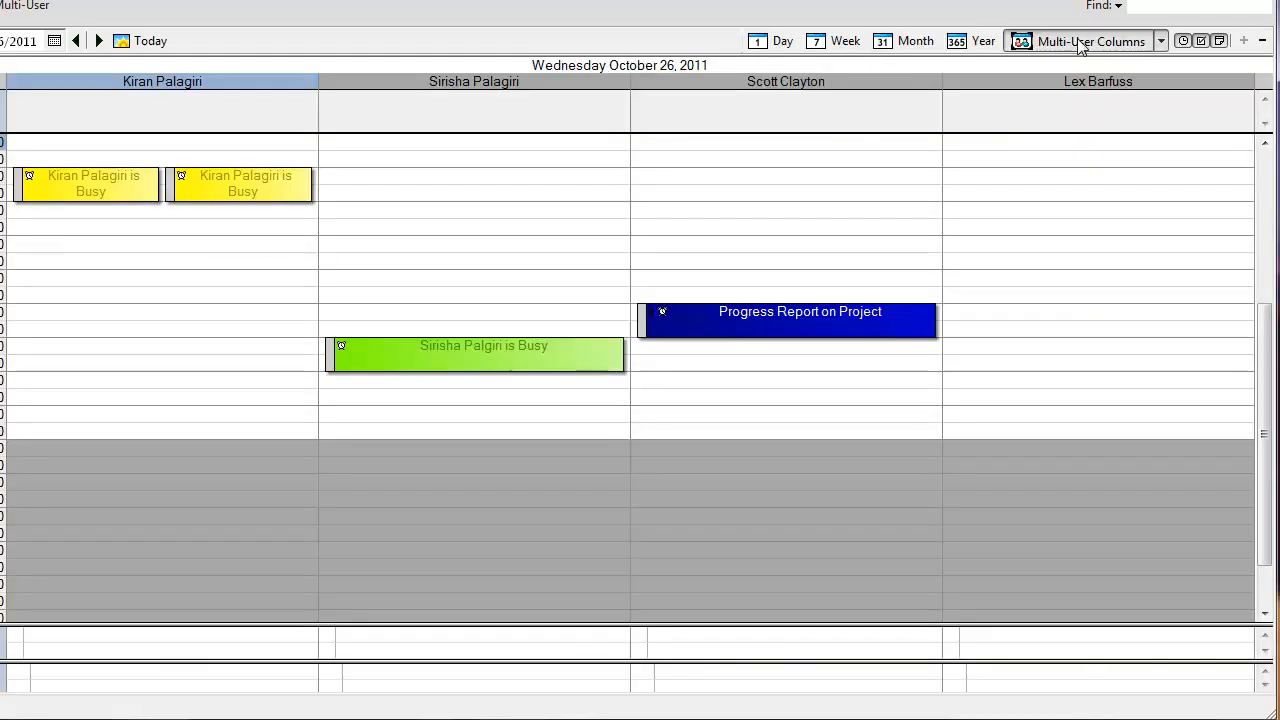
mouse_move(620, 280)
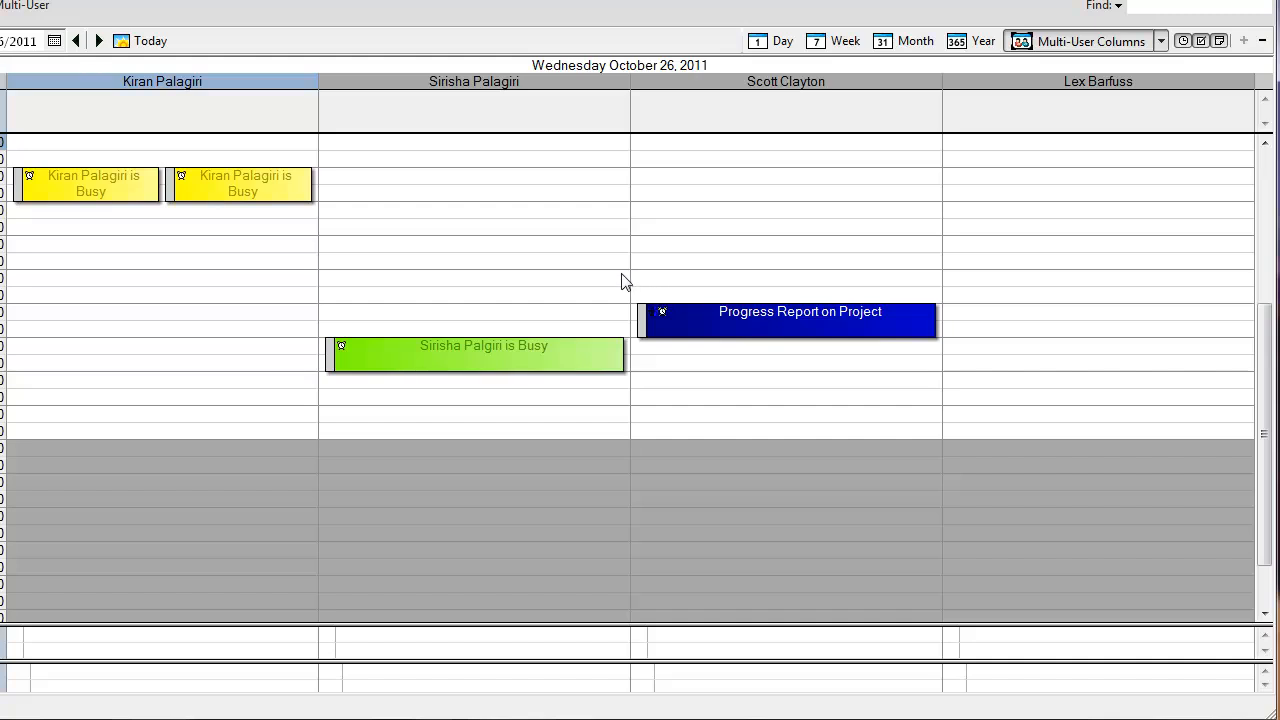